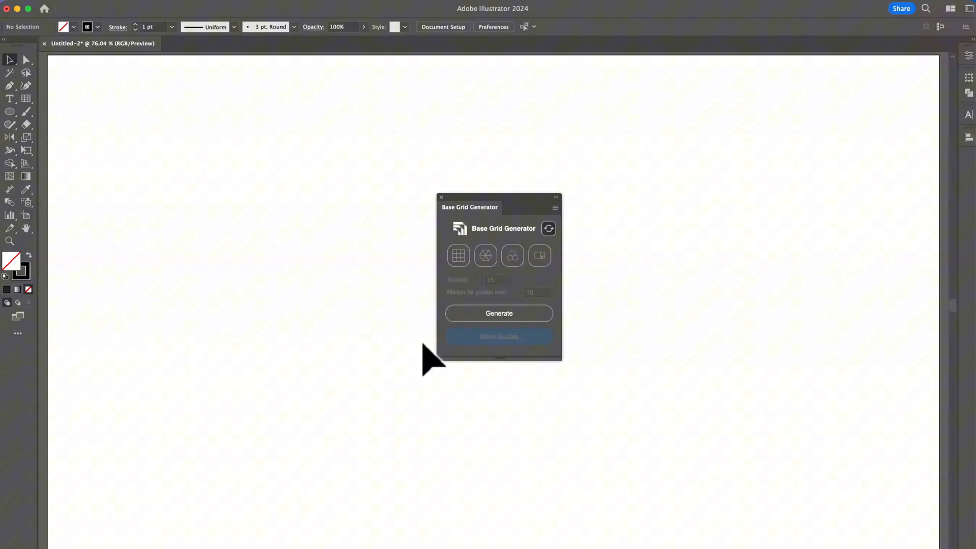
# Choose the square grid type in the Base Grid Generator panel
pyautogui.click(497, 313)
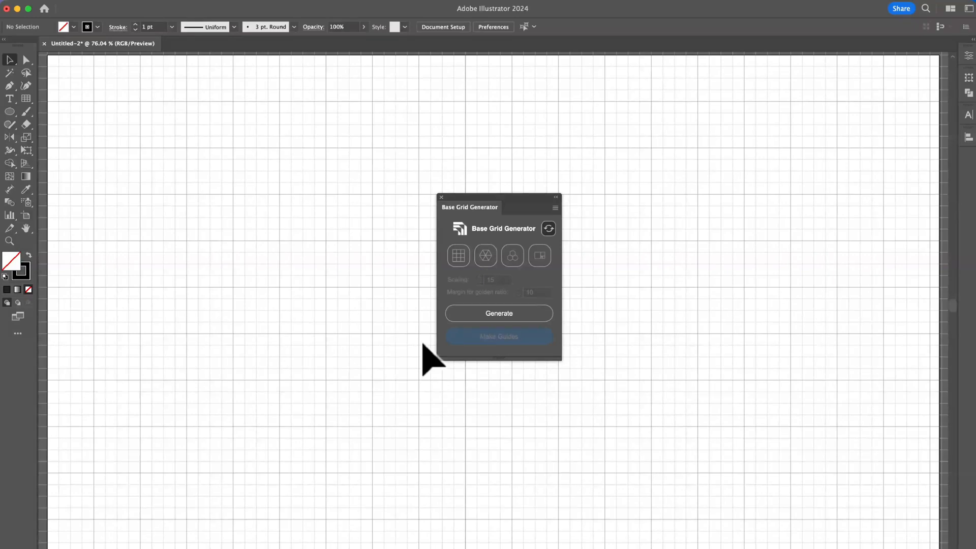
pyautogui.moveTo(261, 261)
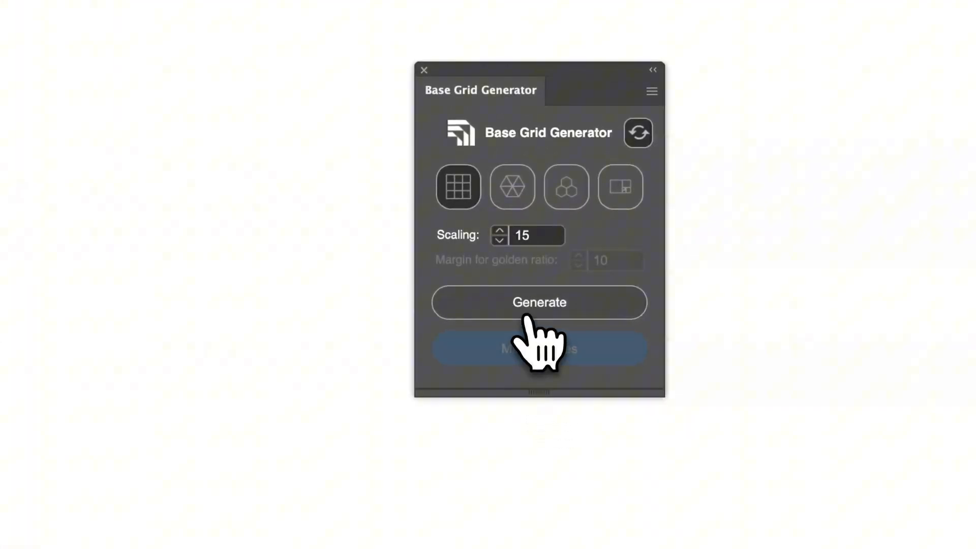
# Generate the square grid at scaling 15 across the artboard and convert it into guides
pyautogui.click(539, 302)
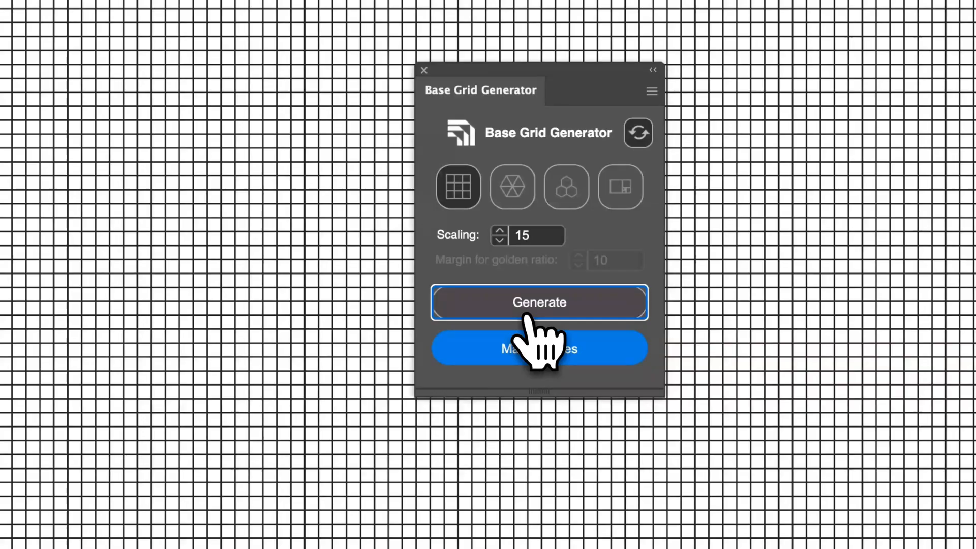
pyautogui.click(539, 303)
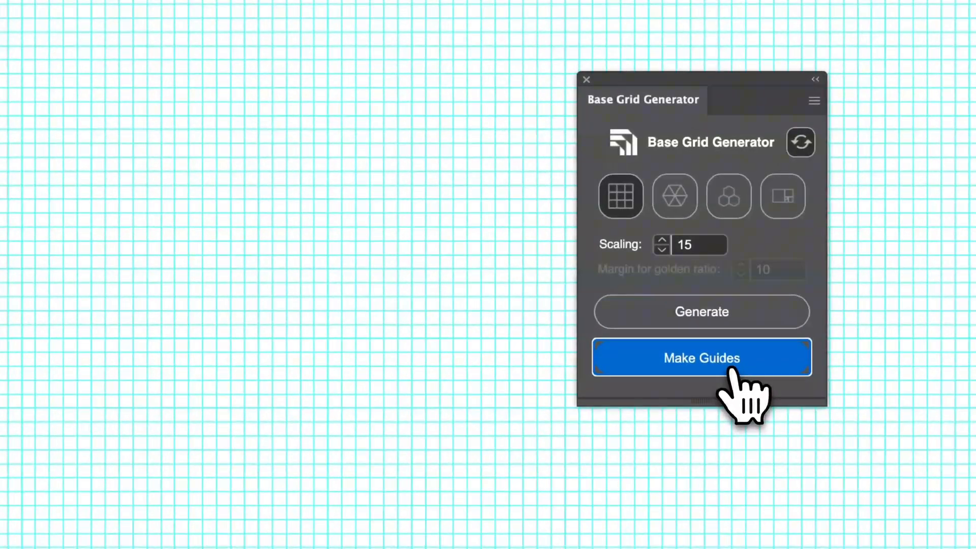
pyautogui.click(701, 356)
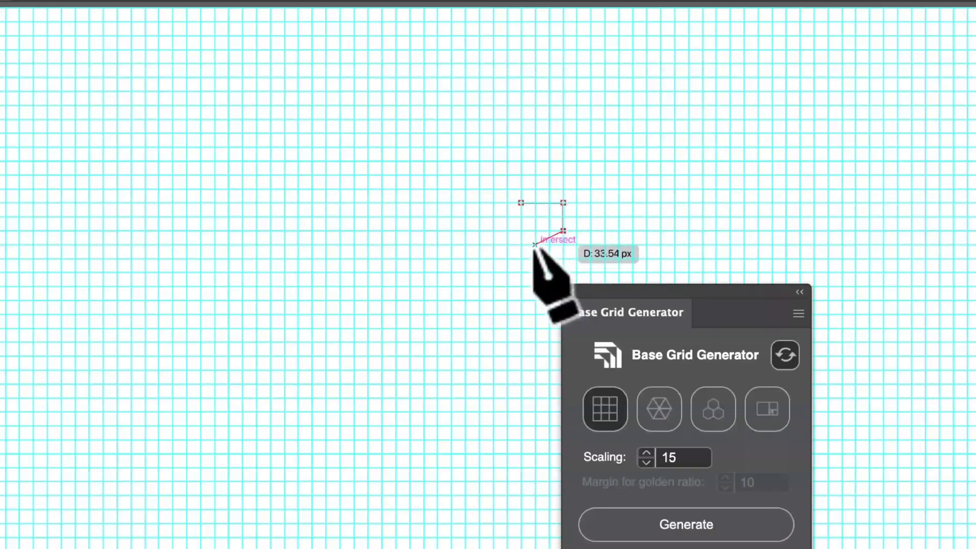
pyautogui.moveTo(532, 243)
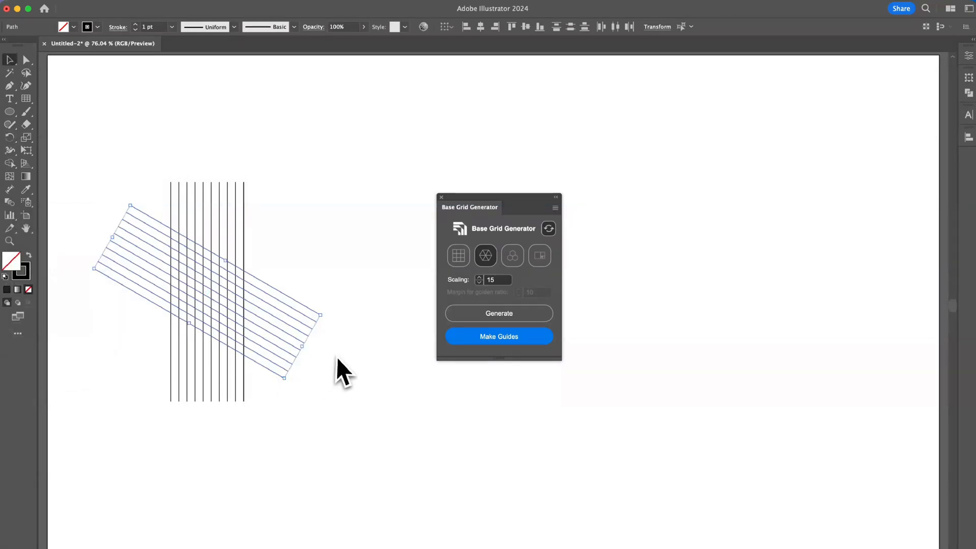
# Choose the isometric grid type after clearing the square guides
pyautogui.click(498, 313)
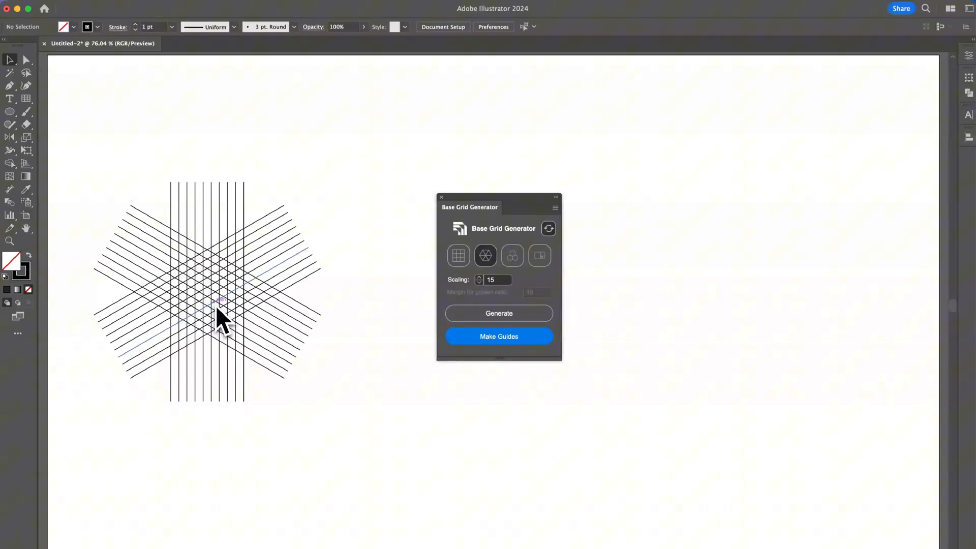
pyautogui.moveTo(190, 345)
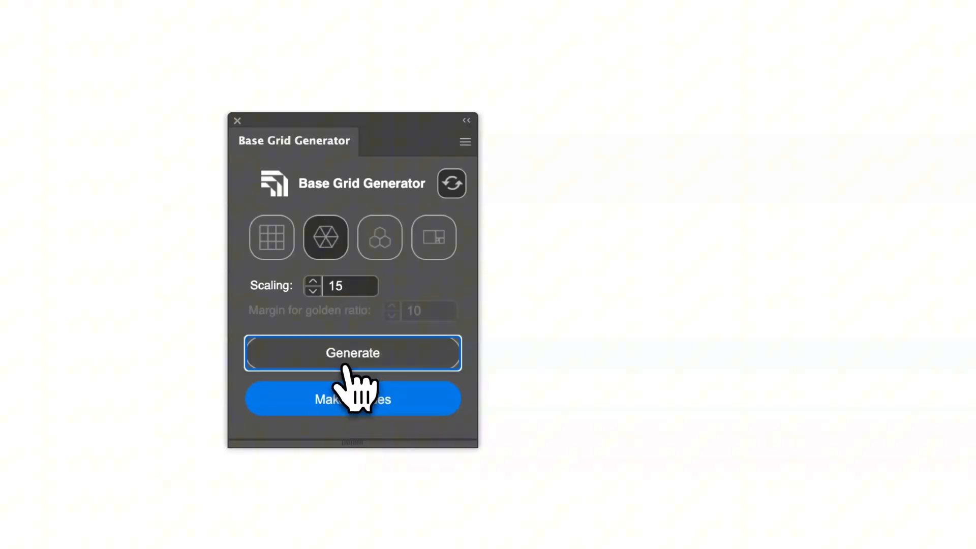
# Generate the isometric grid, then regenerate it at scaling 60 for a coarser triangular pattern
pyautogui.click(353, 352)
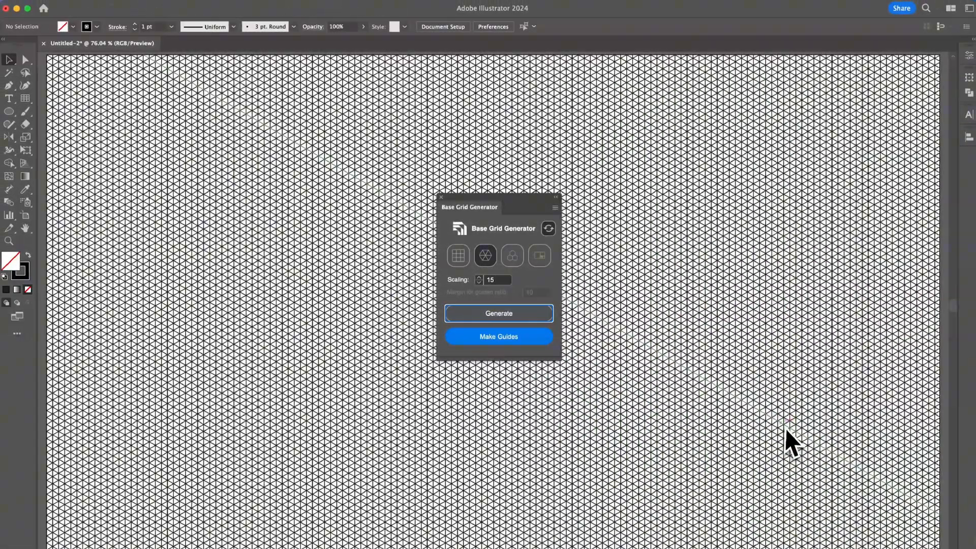
pyautogui.moveTo(753, 267)
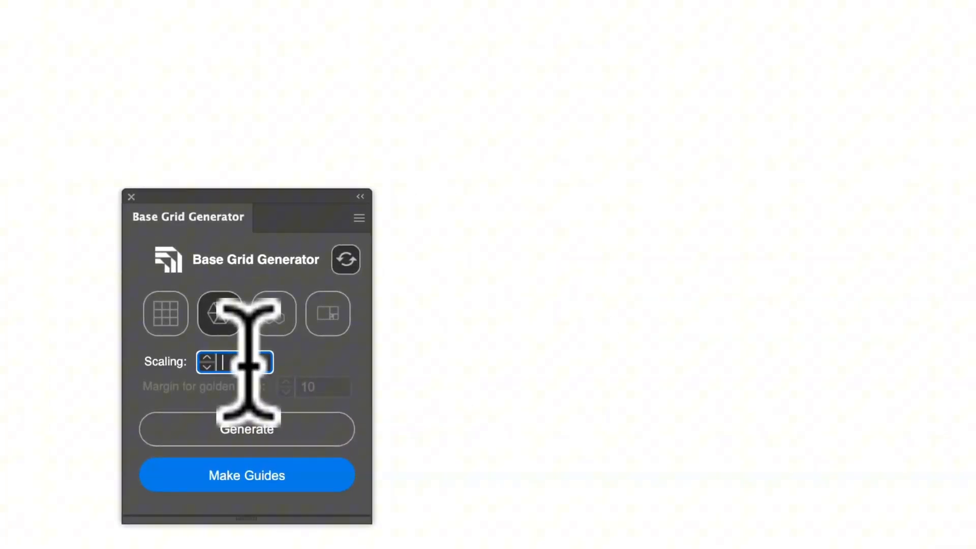
pyautogui.write('60')
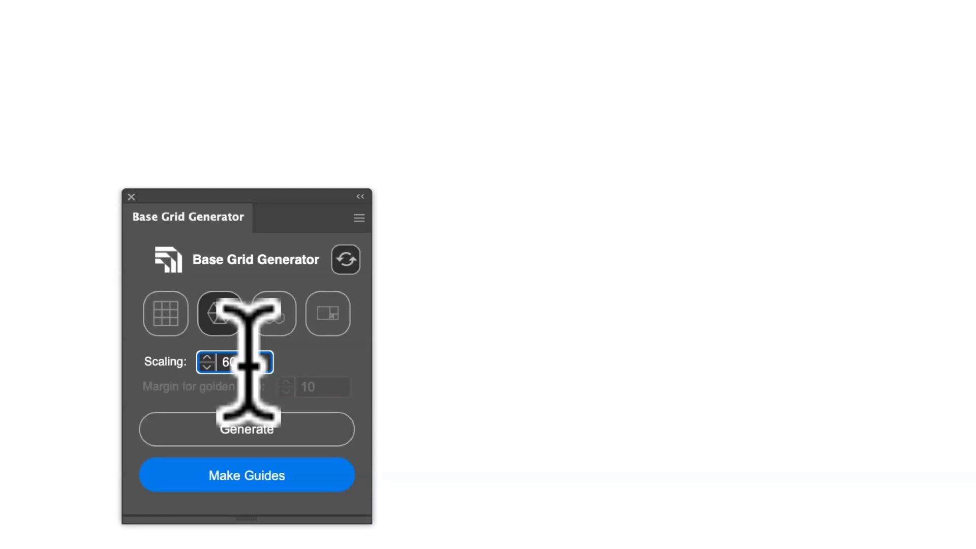
pyautogui.click(246, 429)
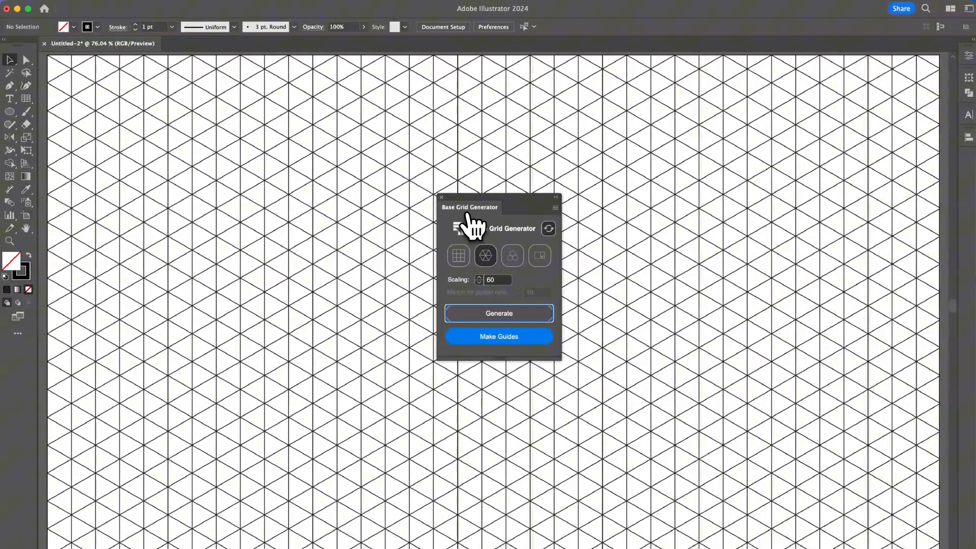
pyautogui.click(498, 313)
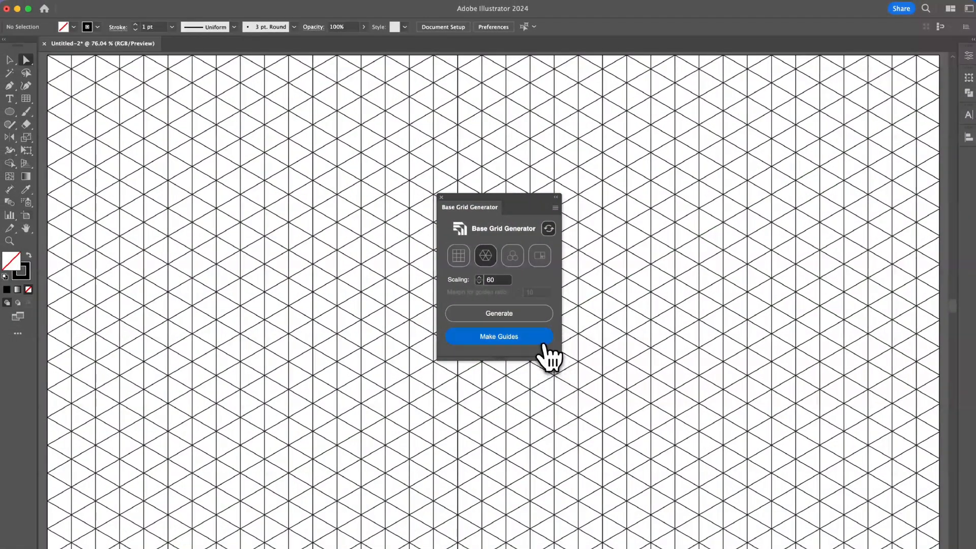
# Convert the isometric grid into guides and start a Pen path at a guide intersection
pyautogui.click(498, 337)
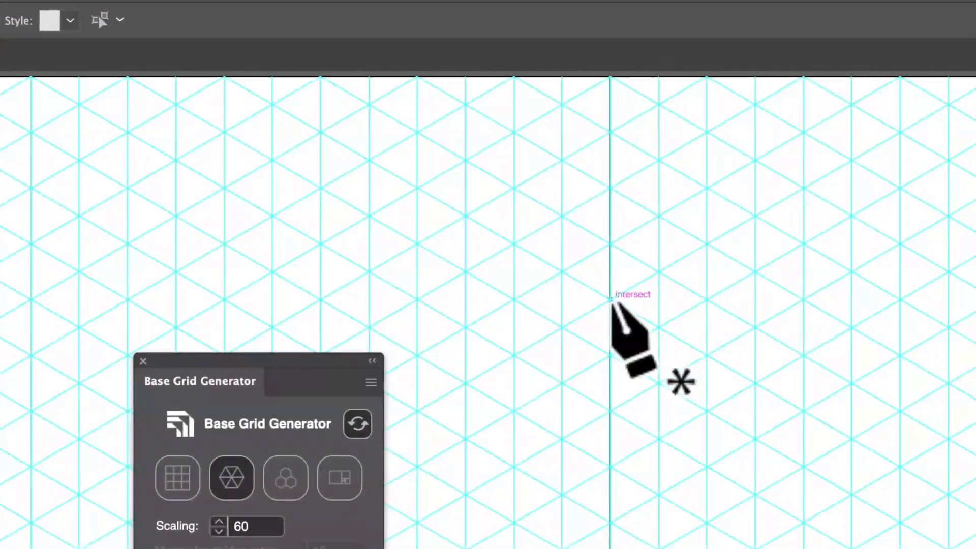
pyautogui.click(610, 301)
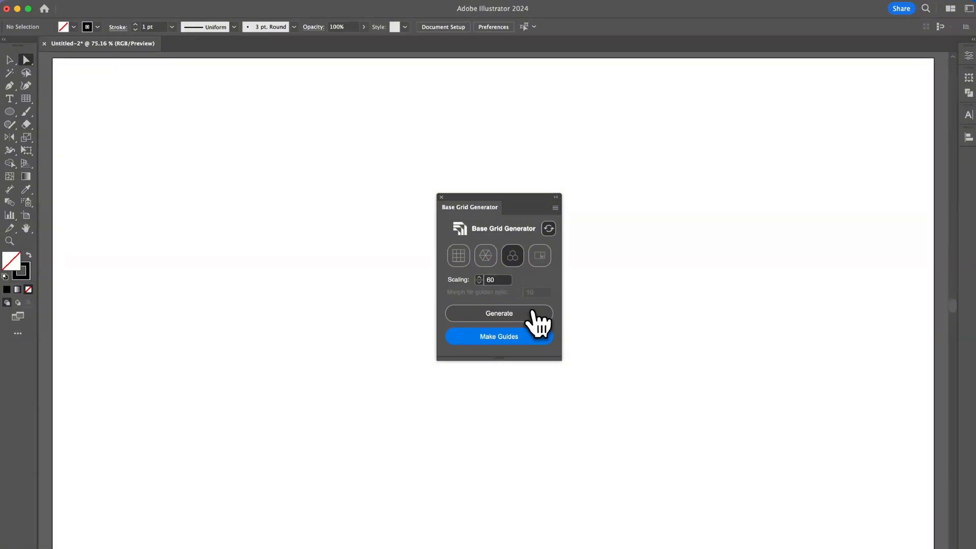
# Generate the hexagon grid at scaling 60 as guides, then reset the generator to a blank artboard
pyautogui.click(498, 313)
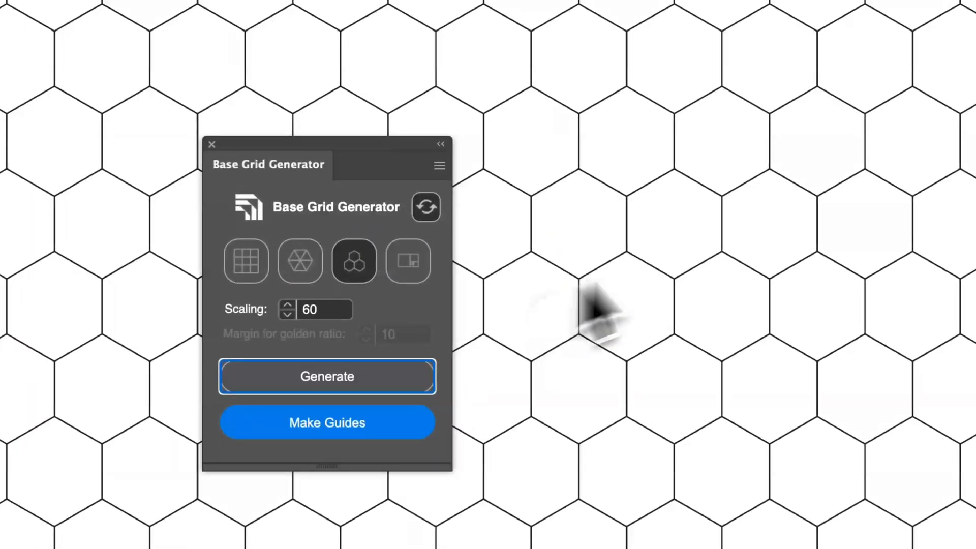
pyautogui.moveTo(597, 242)
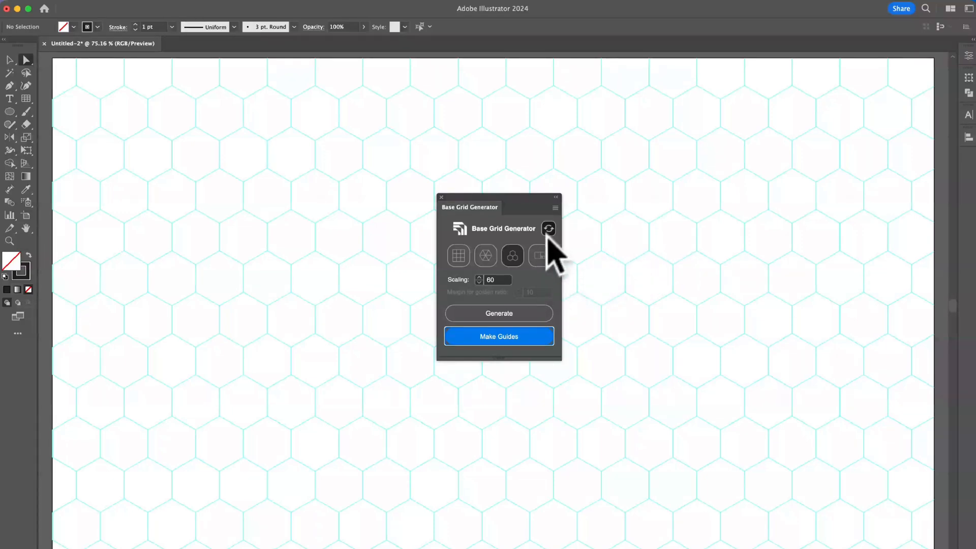
pyautogui.click(498, 336)
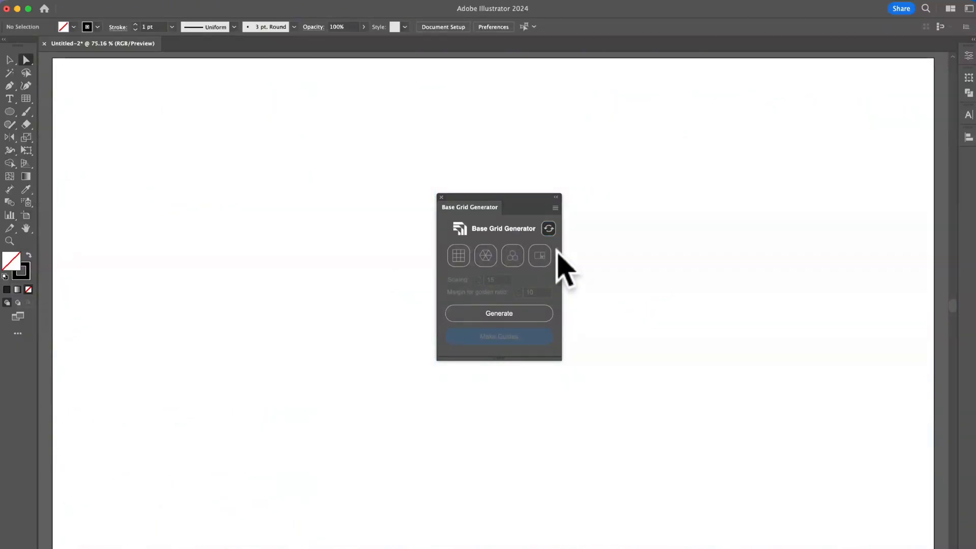
# Generate golden-ratio rectangles with margin 70 and convert them into guides
pyautogui.click(539, 255)
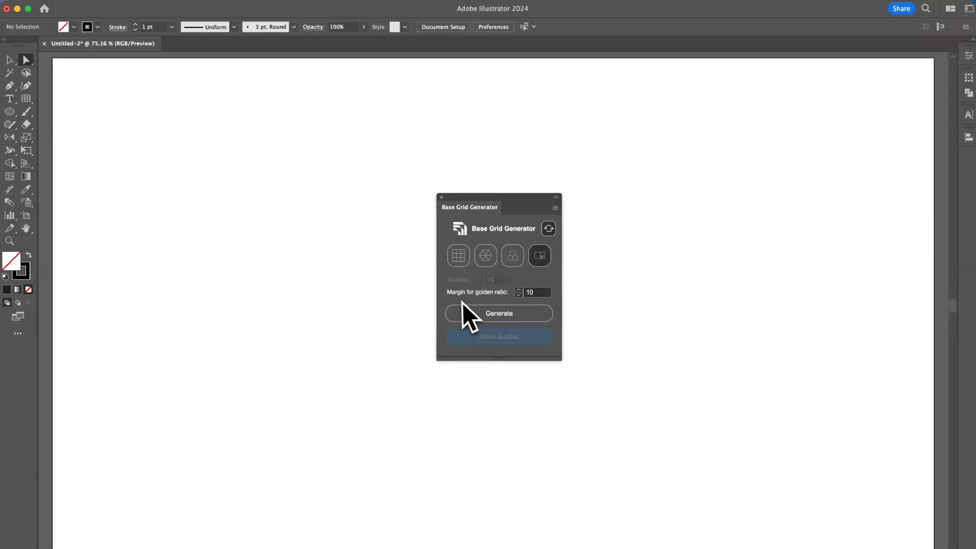
pyautogui.moveTo(523, 308)
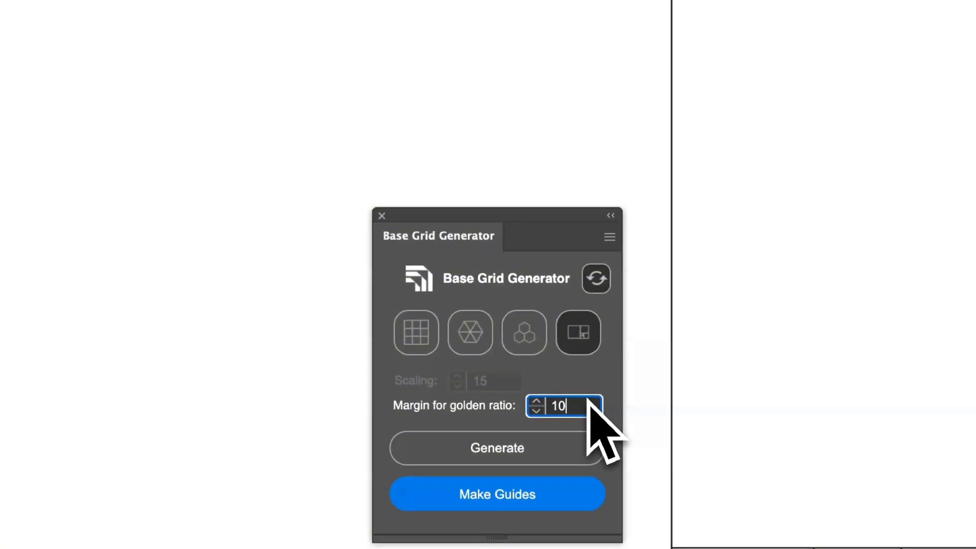
pyautogui.moveTo(660, 411)
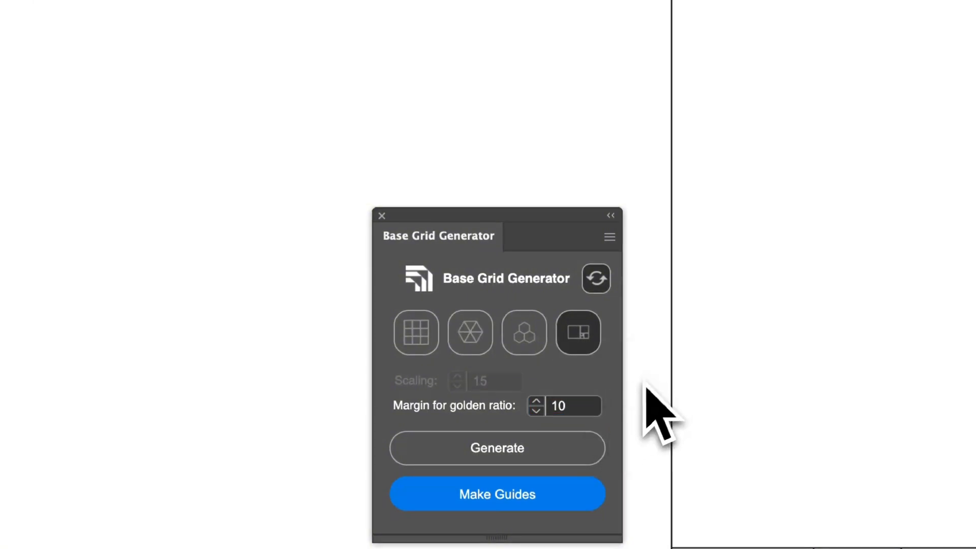
pyautogui.tripleClick(572, 405)
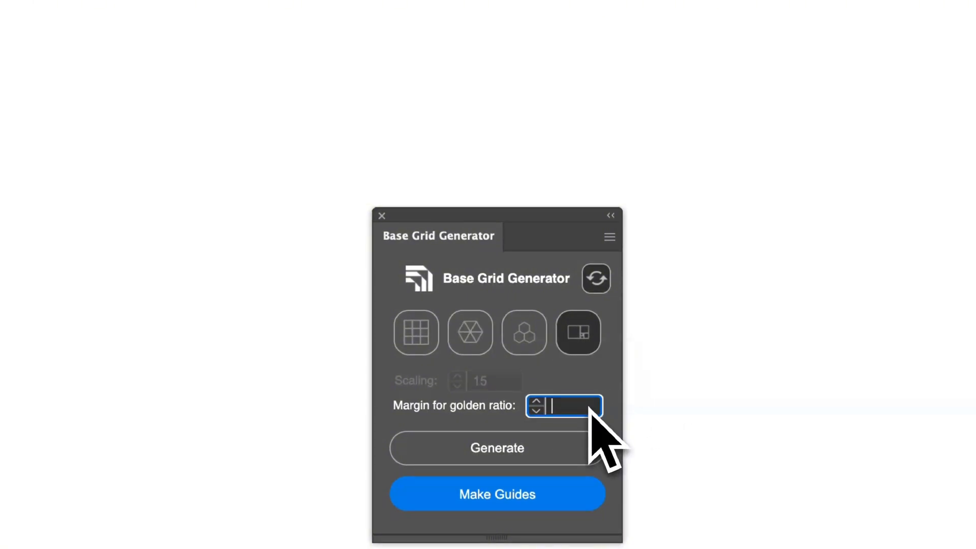
pyautogui.write('70')
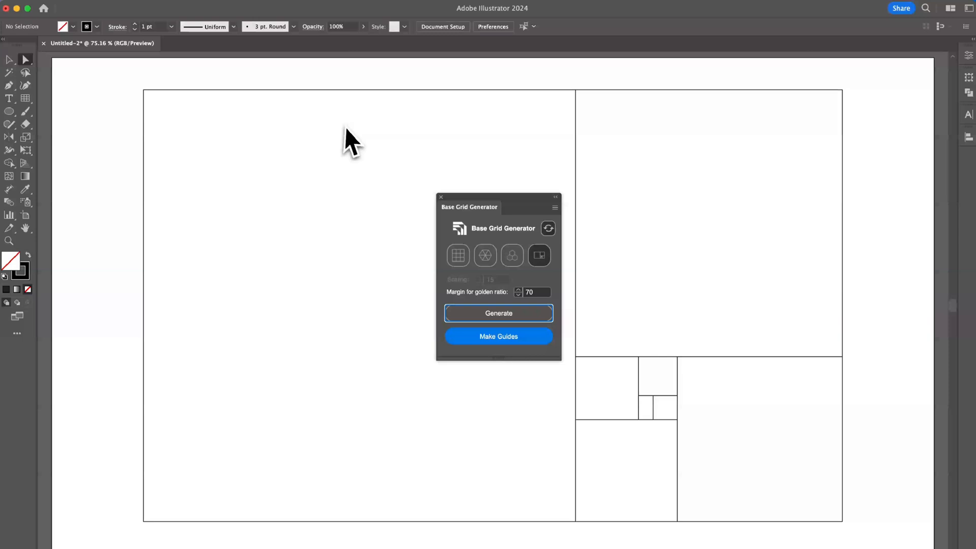
pyautogui.moveTo(566, 363)
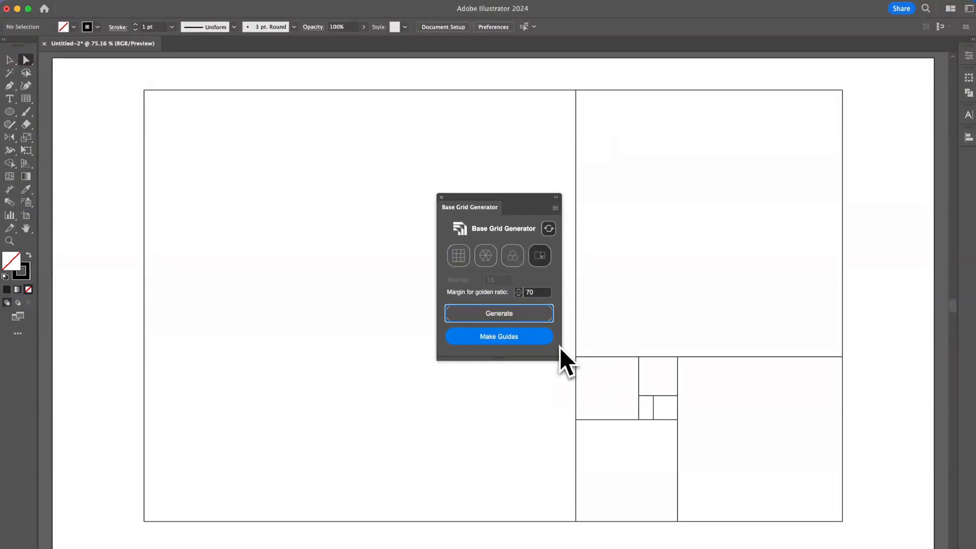
pyautogui.click(497, 337)
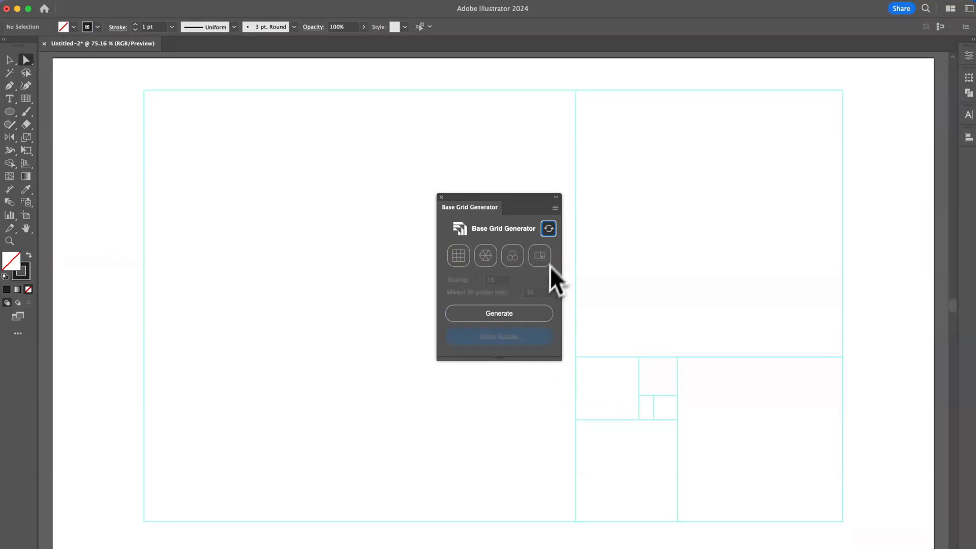
pyautogui.moveTo(578, 249)
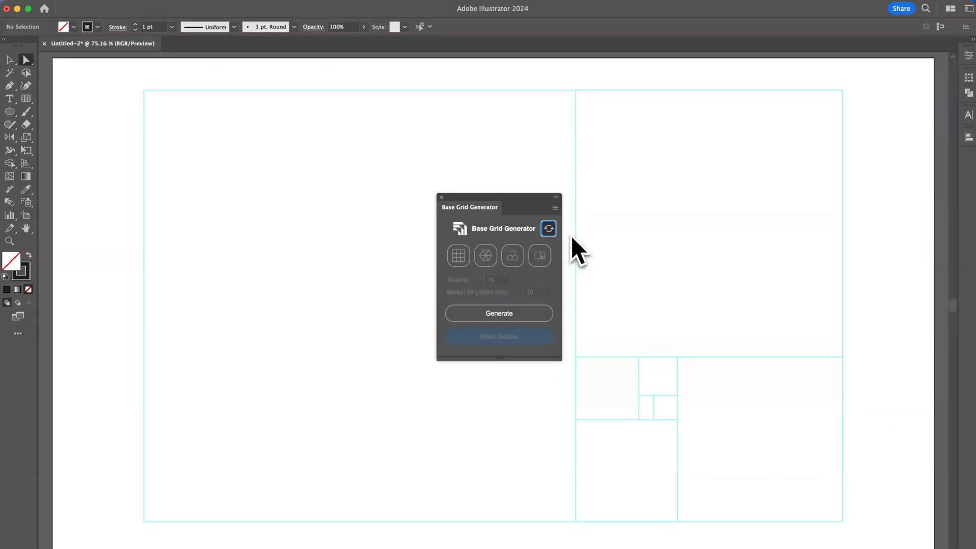